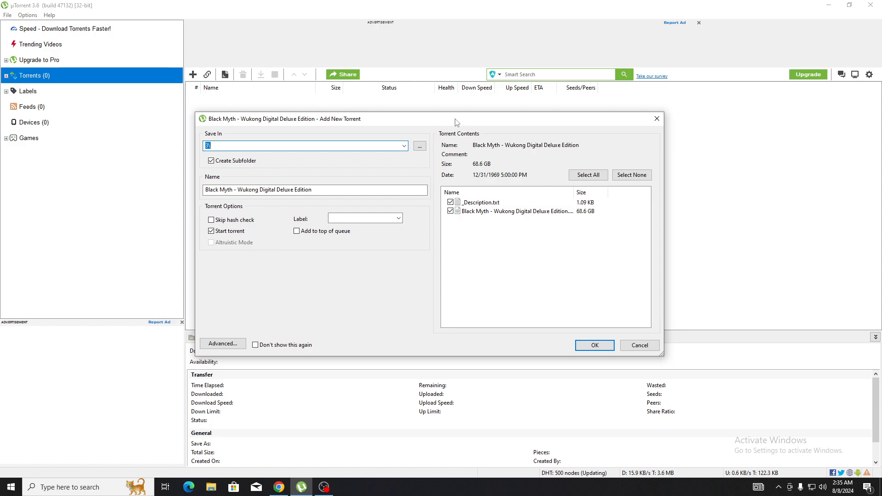
mouse_move(667, 192)
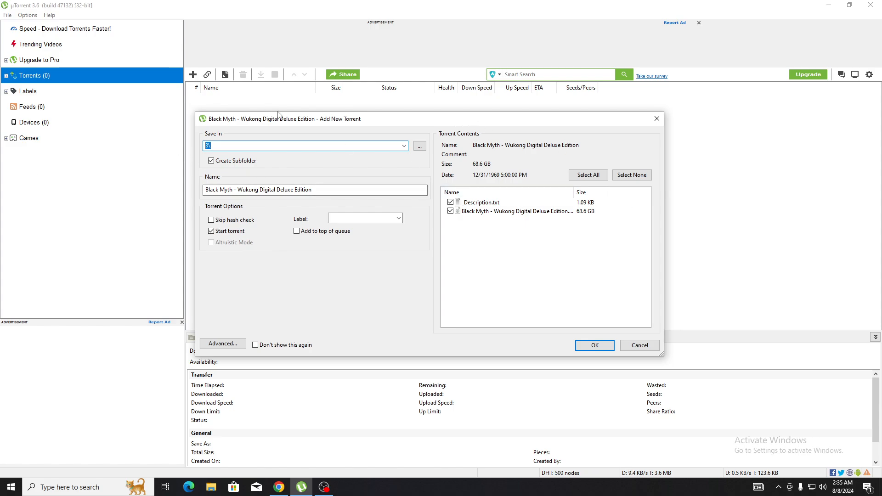
left_click_drag(279, 119, 363, 126)
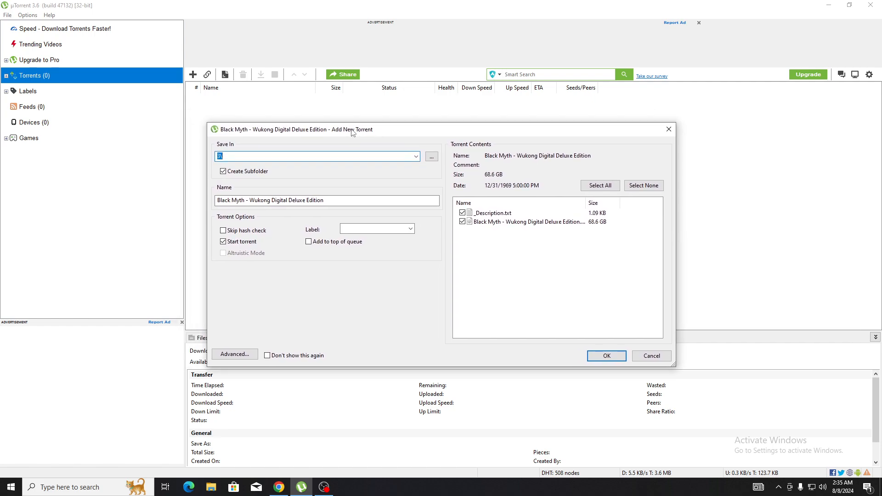
mouse_move(631, 249)
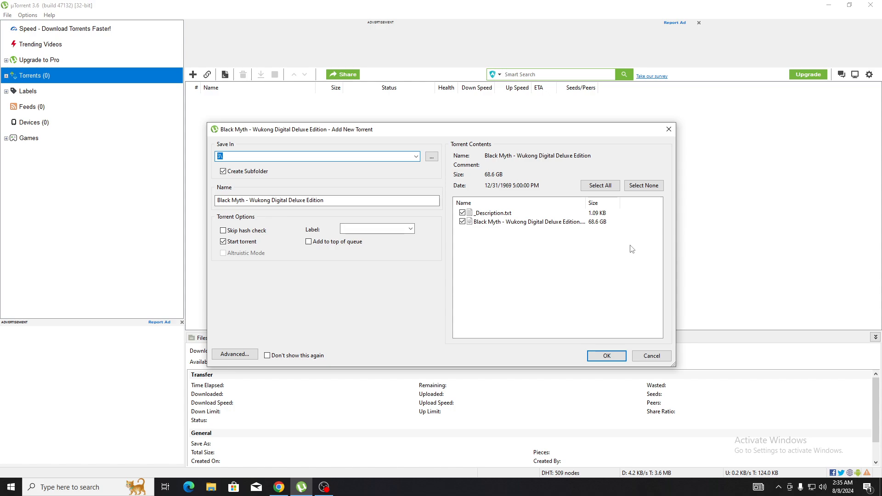